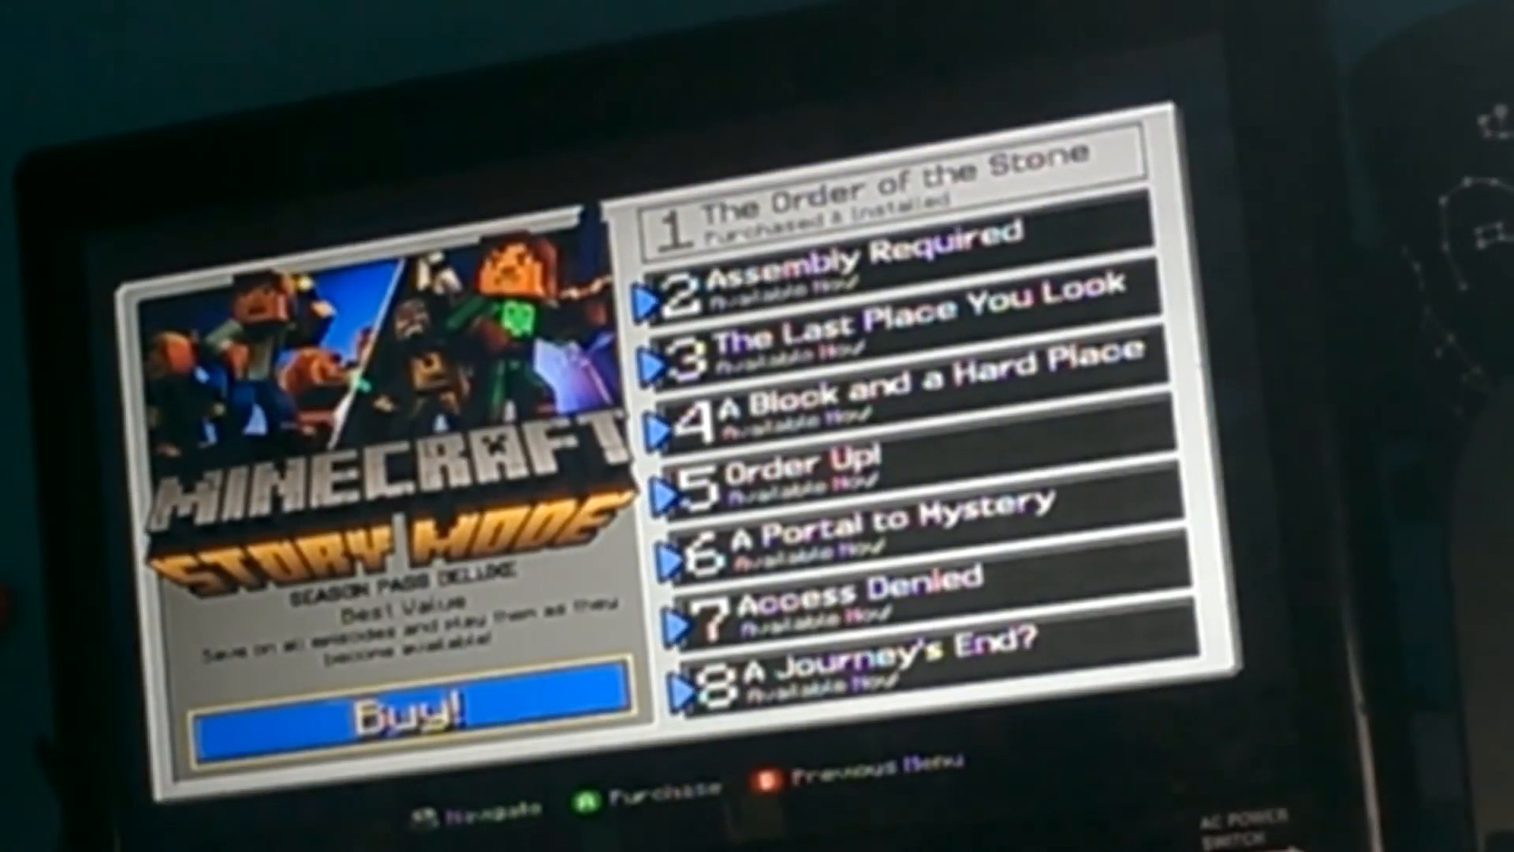
# Buy the Minecraft: Story Mode Season Pass Deluxe (£29.99) to reach checkout and view its item details.
pyautogui.click(391, 715)
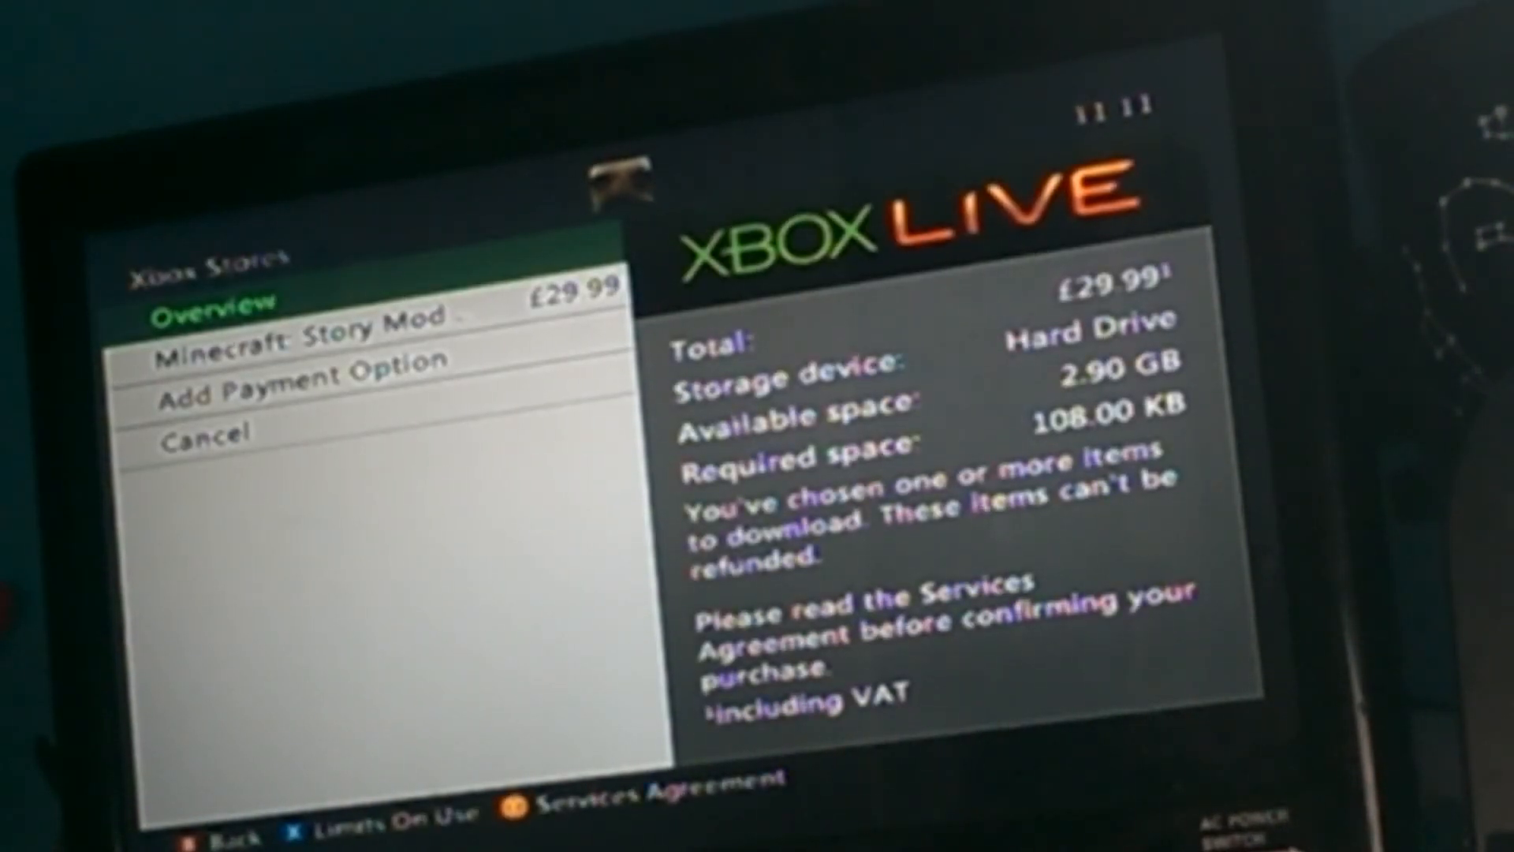
pyautogui.click(290, 345)
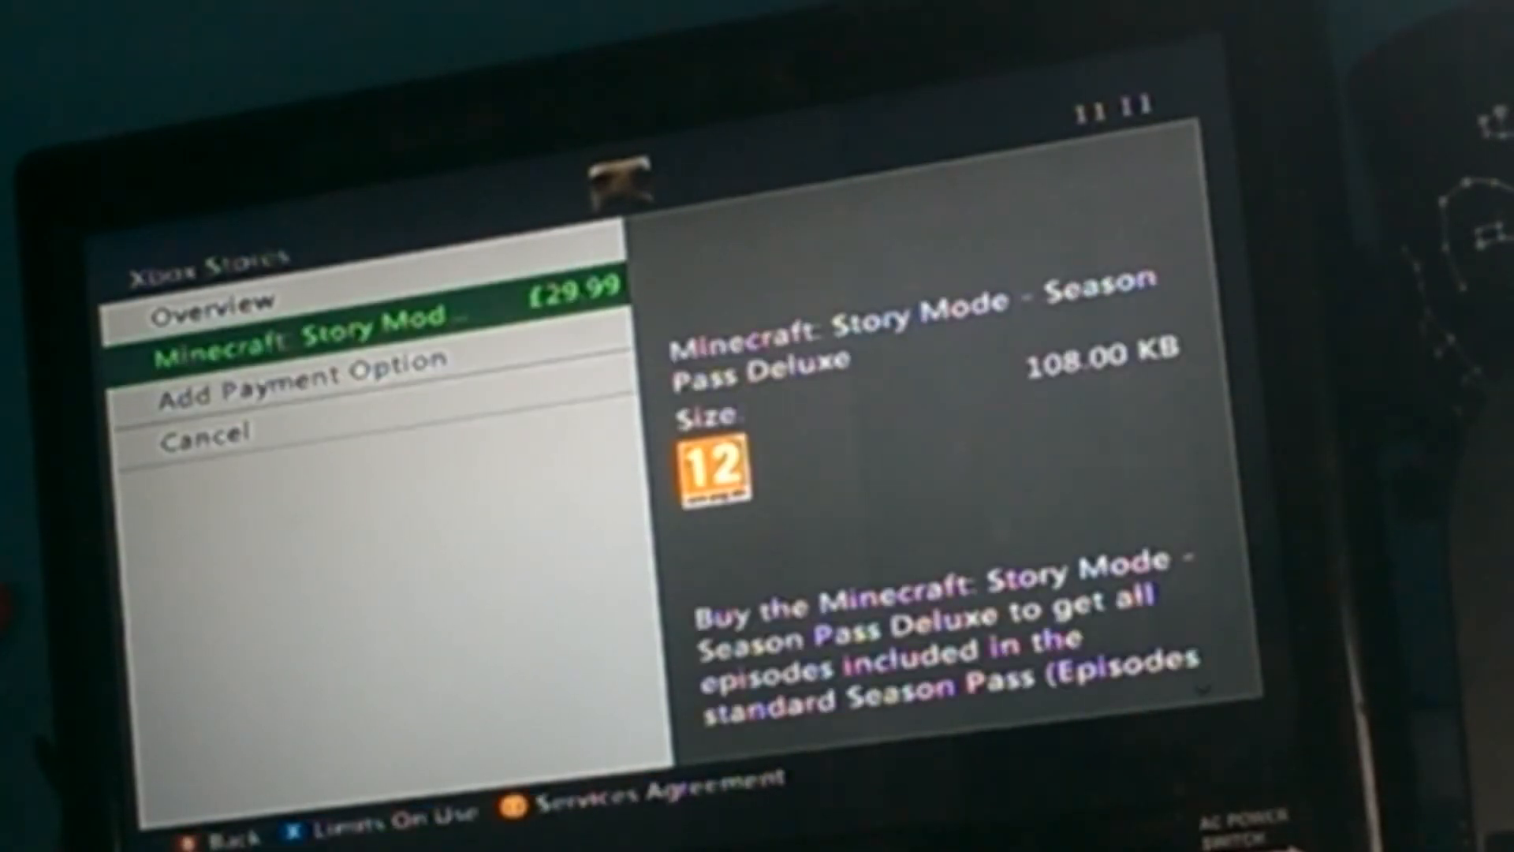